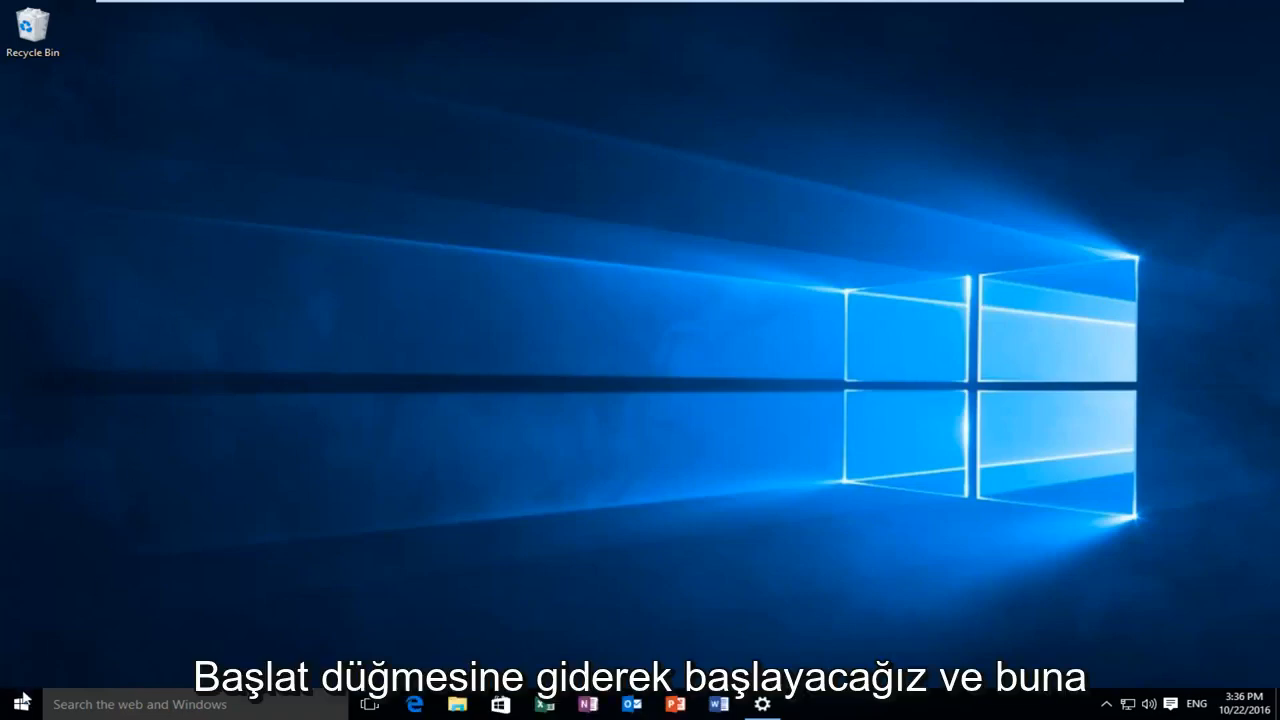
Launch Settings from the Start menu, landing on the System display page
left_click(14, 704)
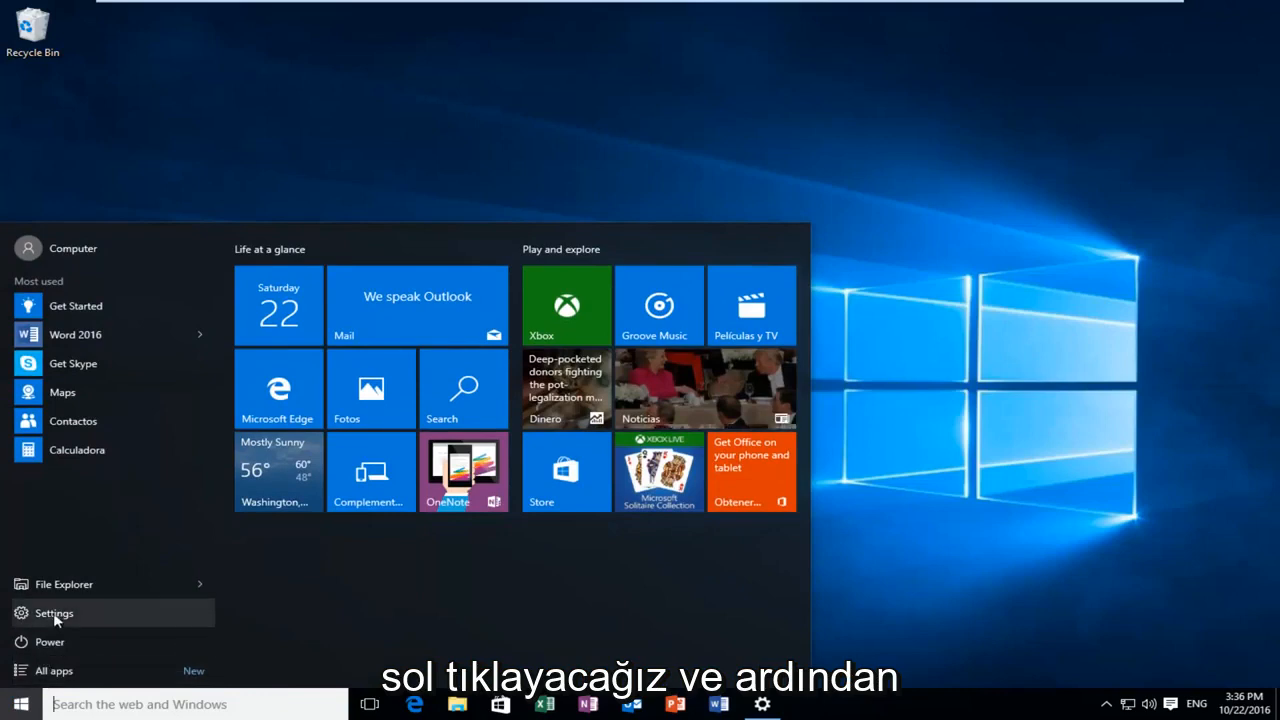
left_click(54, 612)
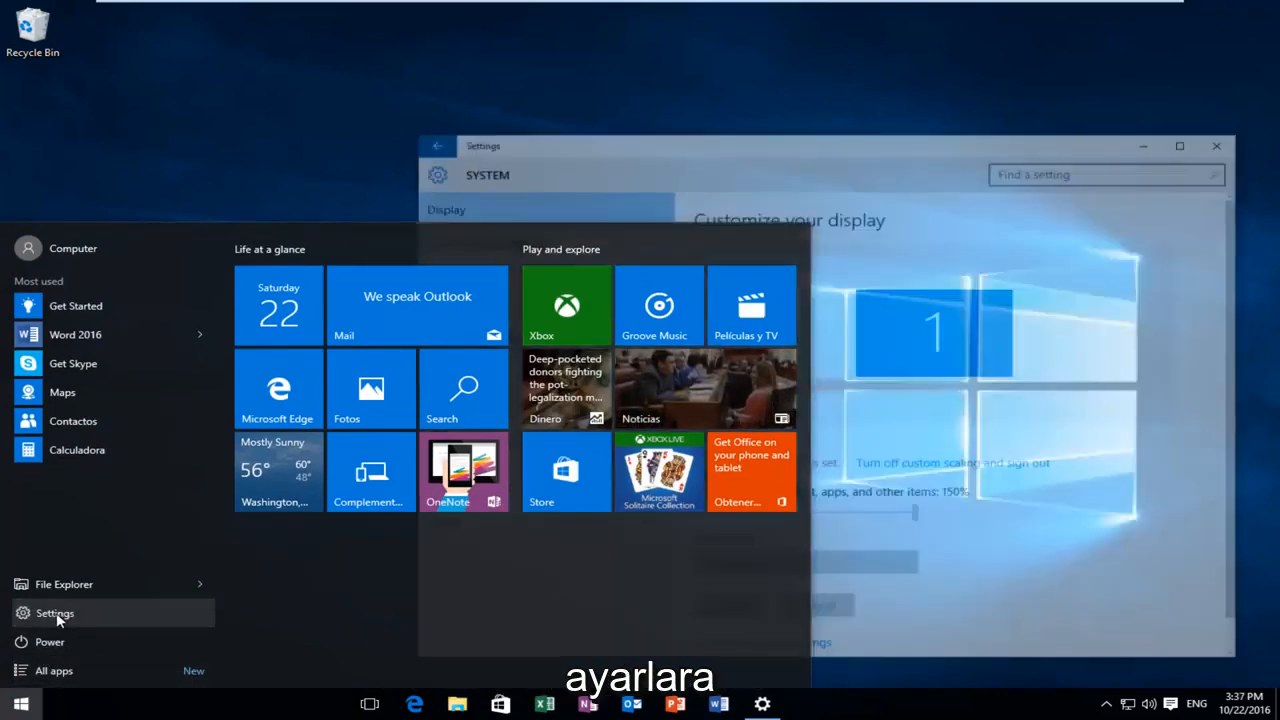
left_click(56, 612)
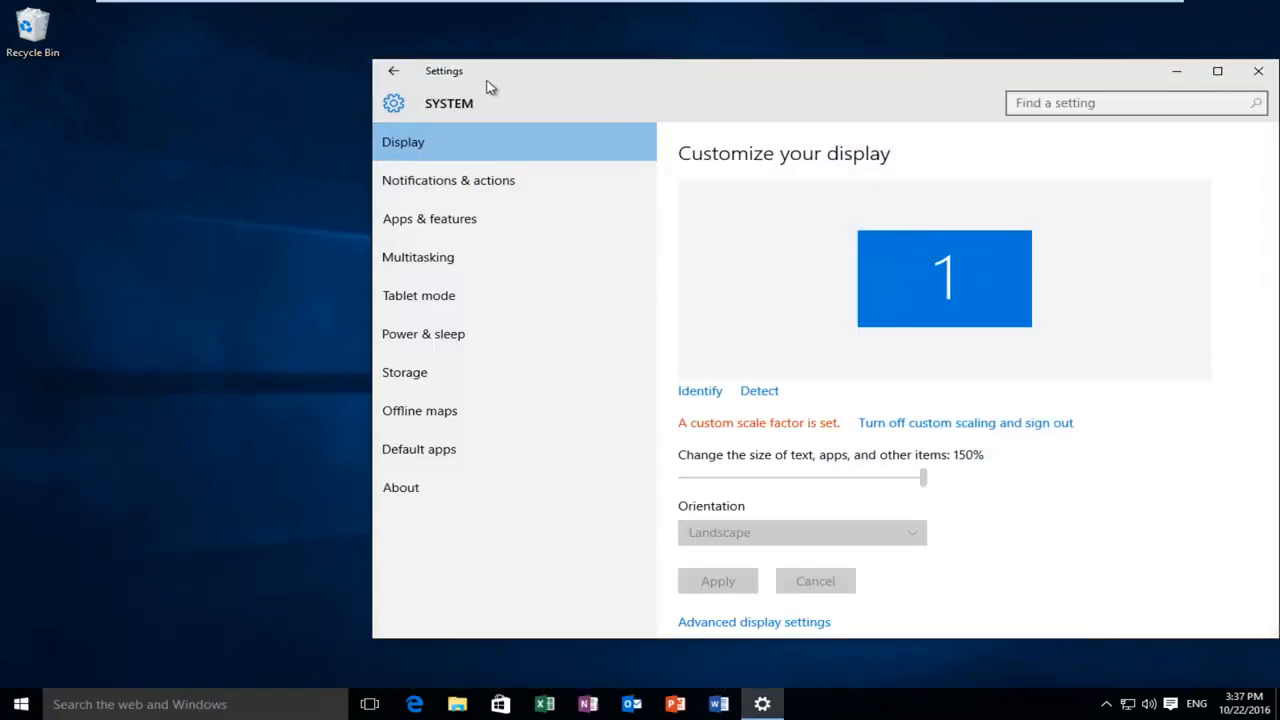
Return to the Settings home and enter the Accounts section
left_click(392, 70)
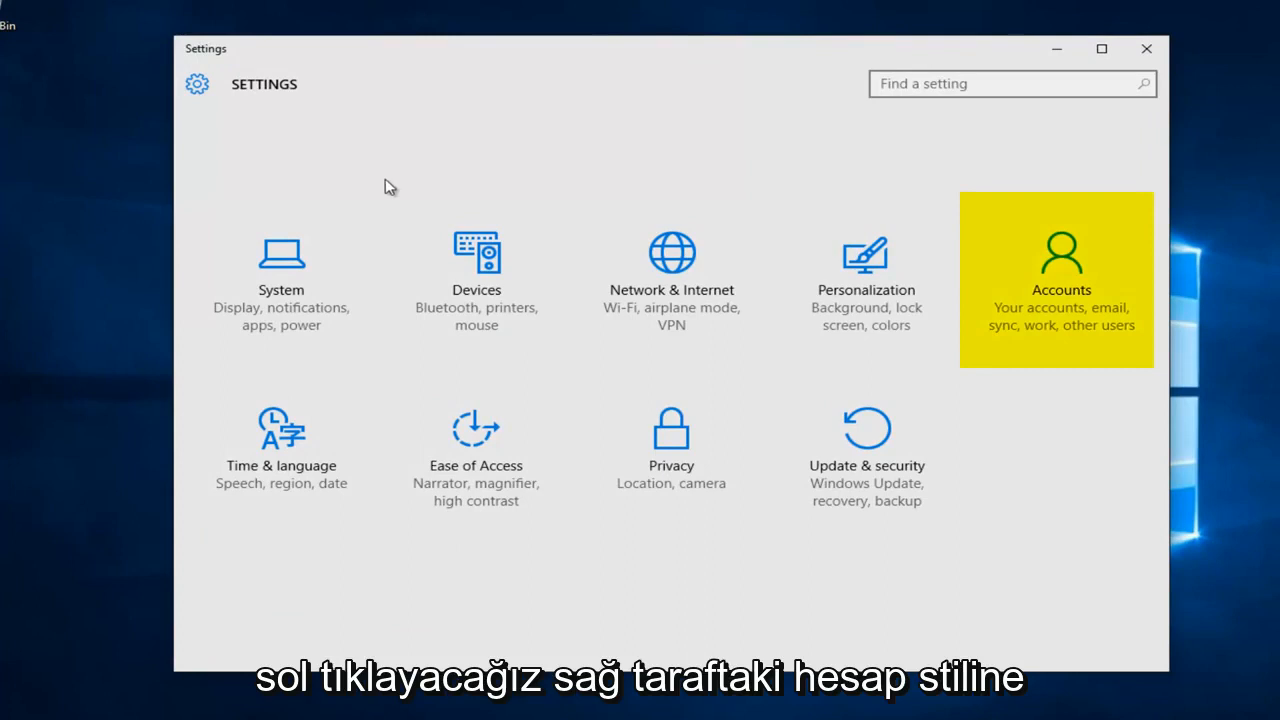
mouse_move(1080, 248)
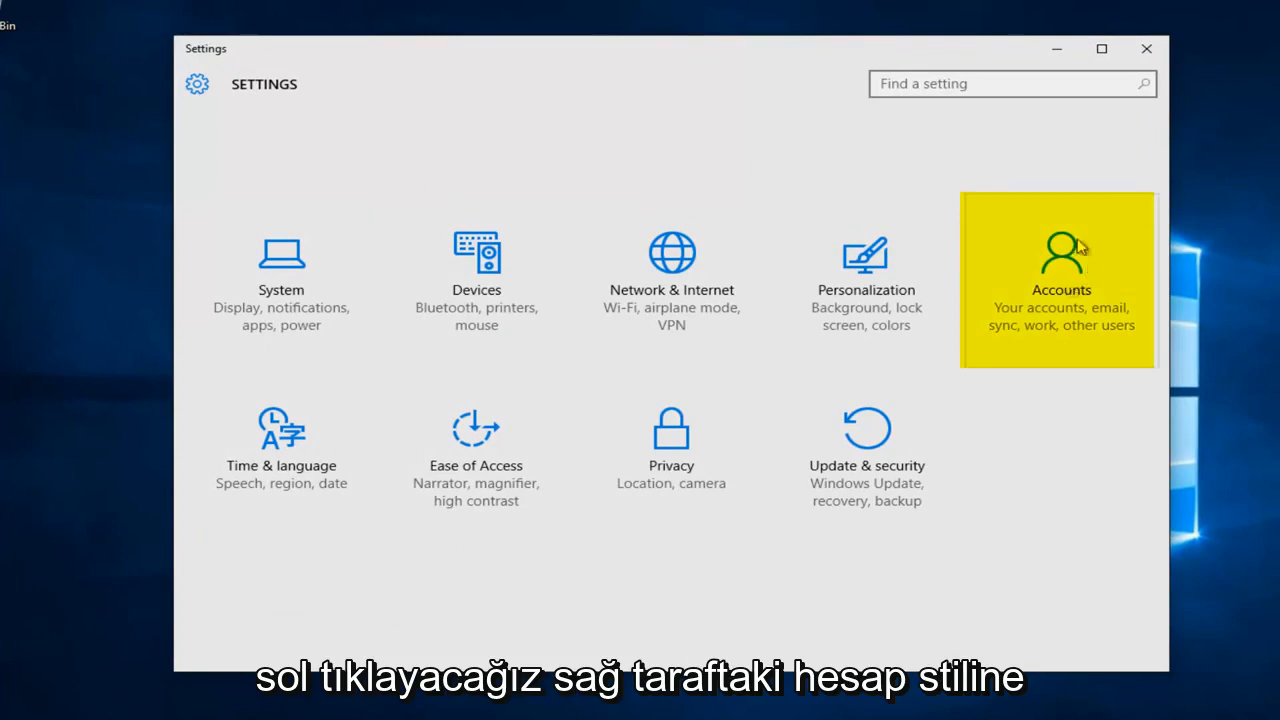
left_click(1056, 280)
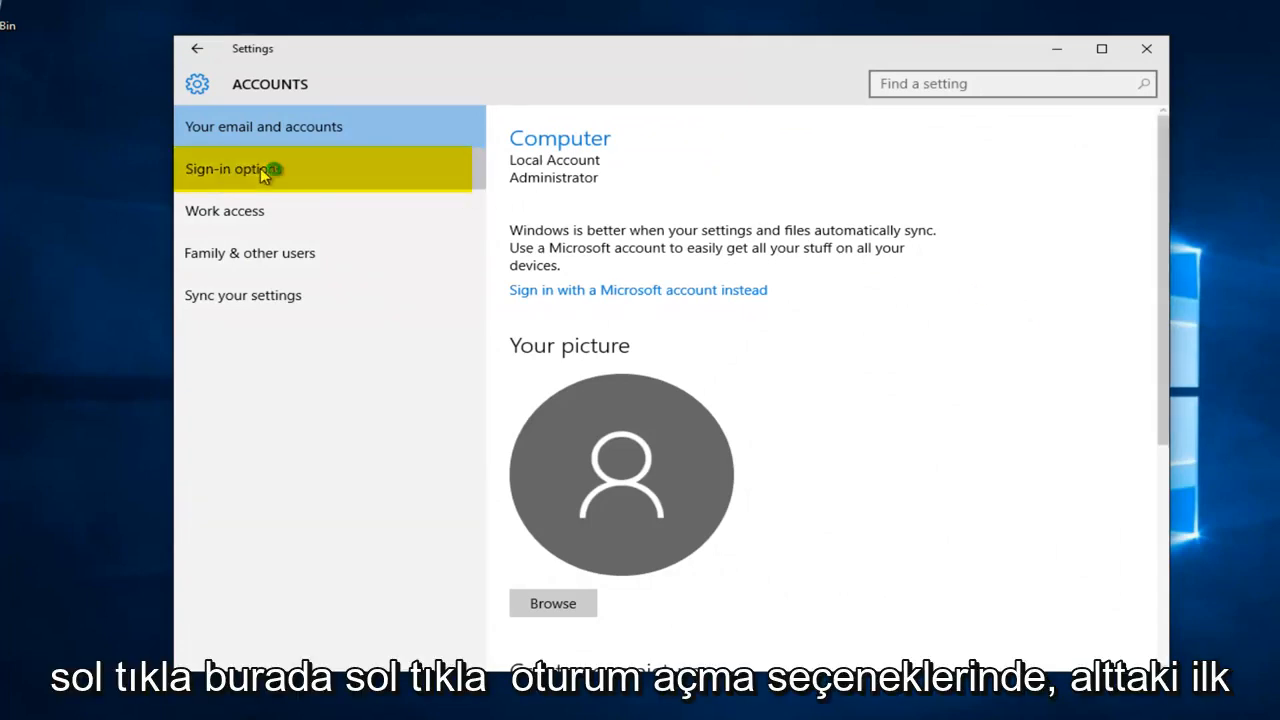
On the Sign-in options page, set Require sign-in to Never
left_click(234, 168)
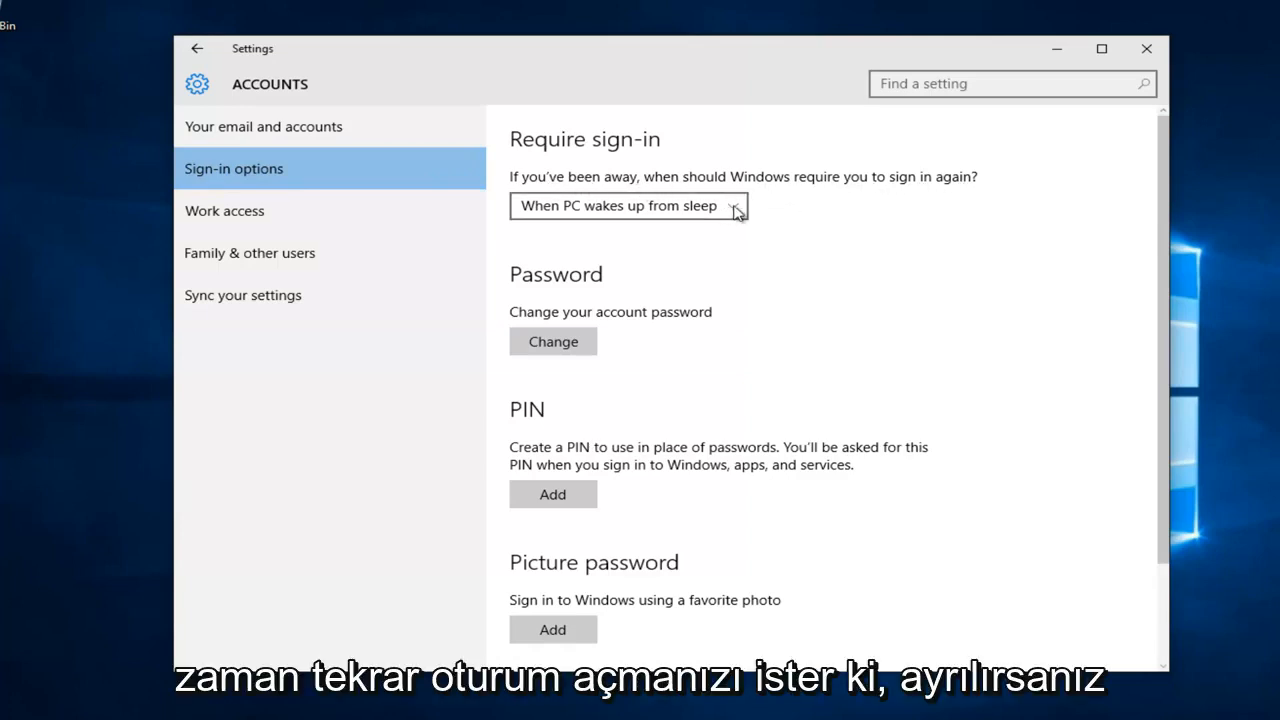
left_click(628, 204)
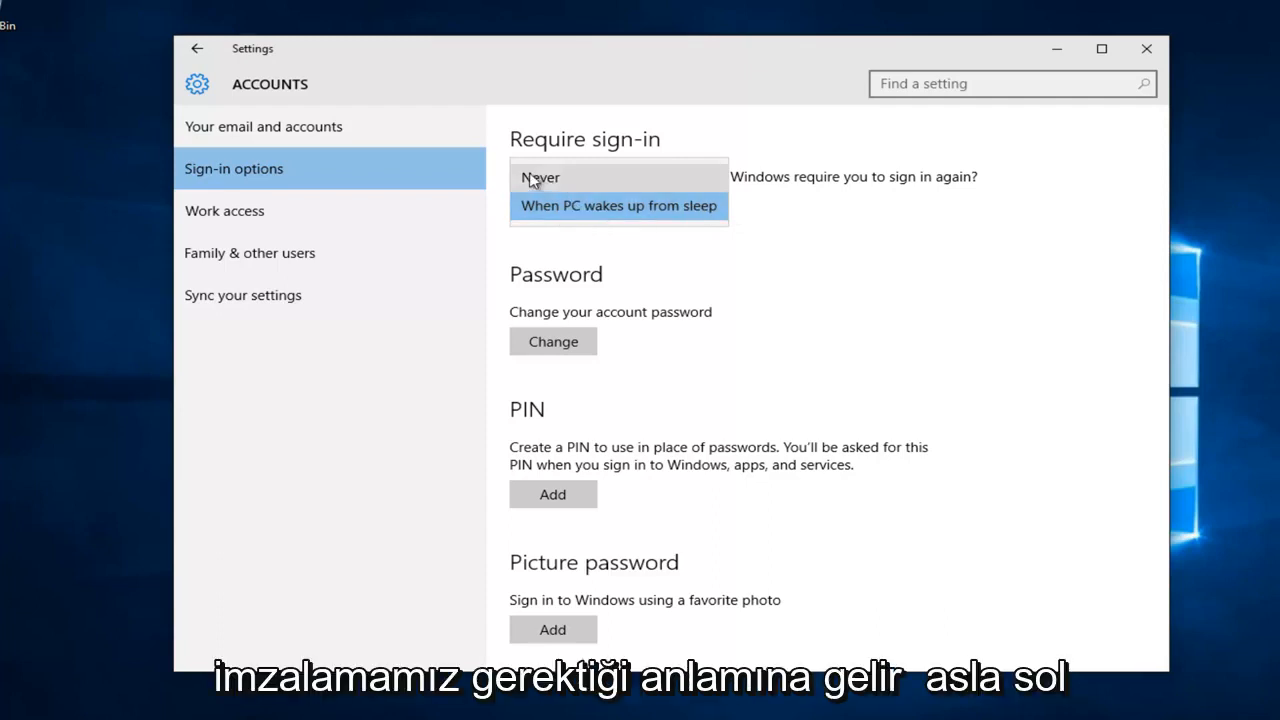
left_click(540, 176)
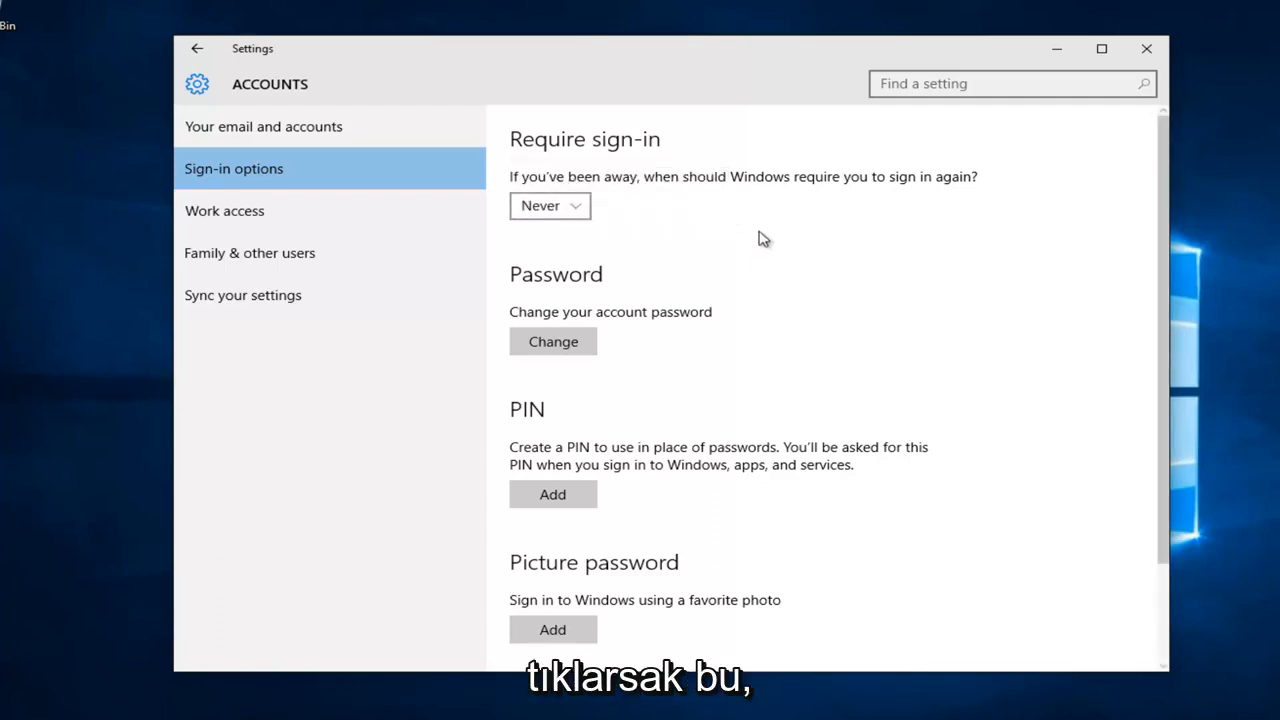
mouse_move(788, 224)
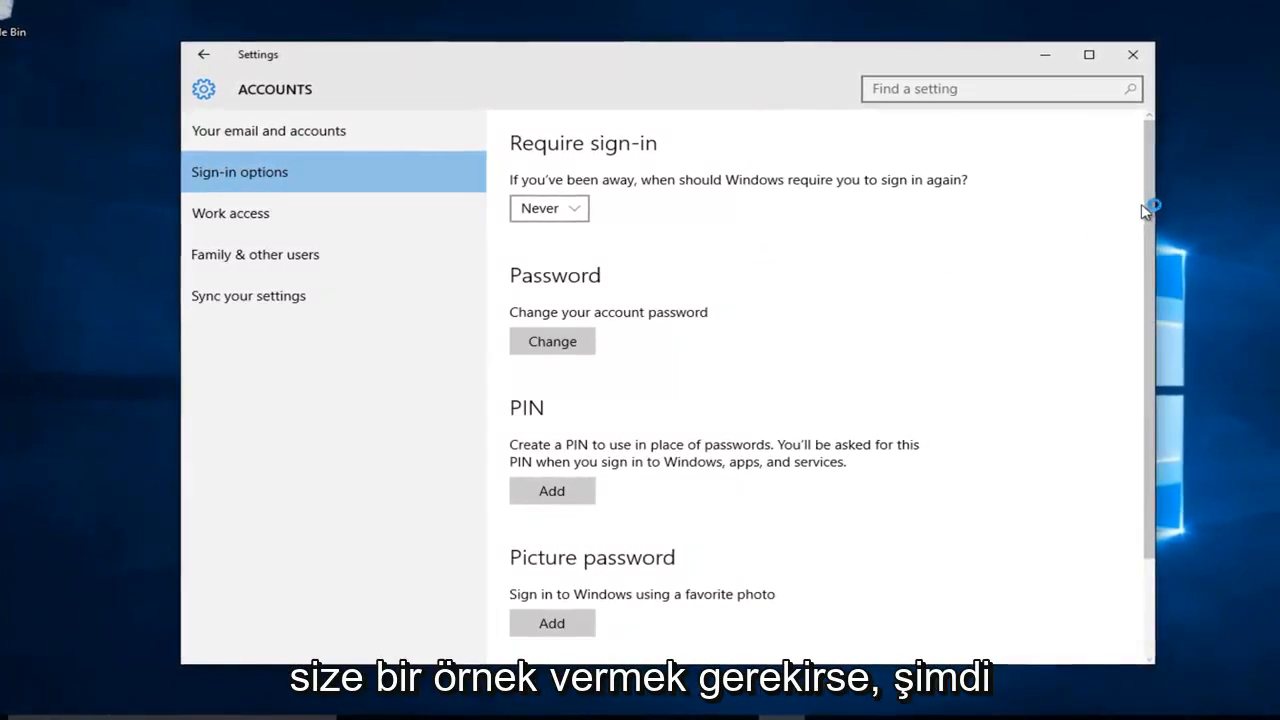
Close the Settings window, leaving Require sign-in at Never
scroll("down", 3)
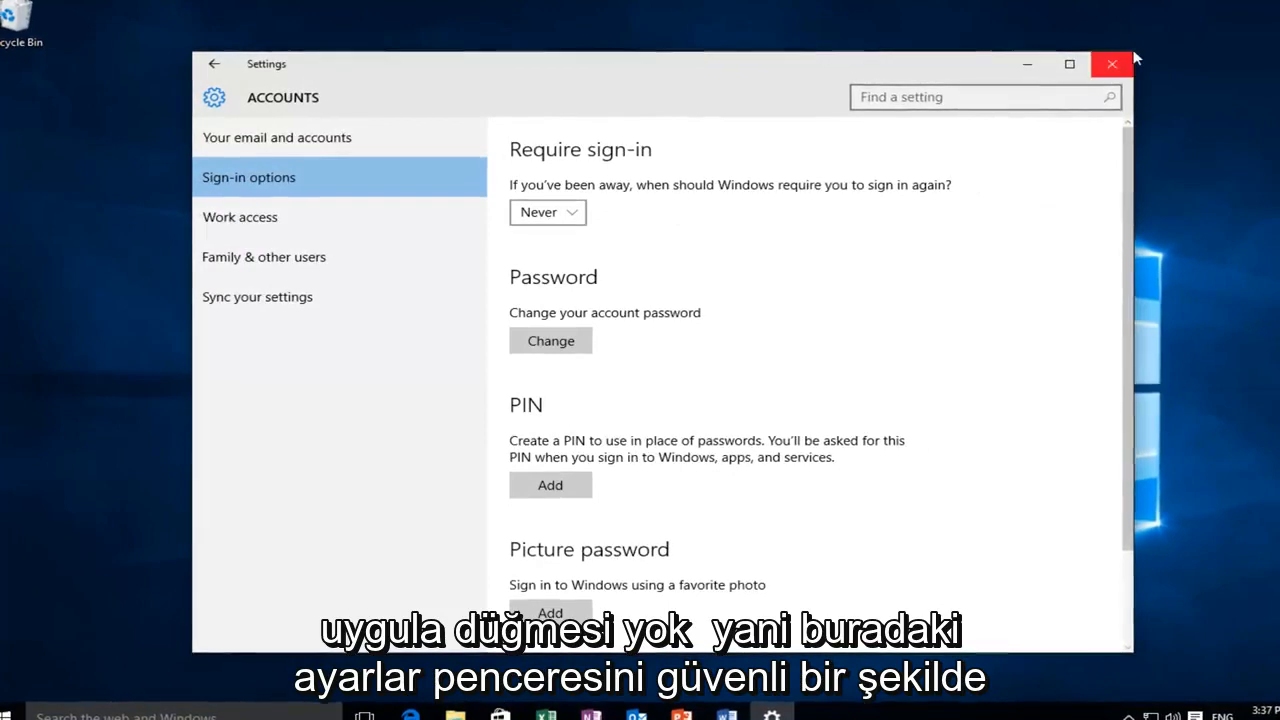
left_click(1112, 64)
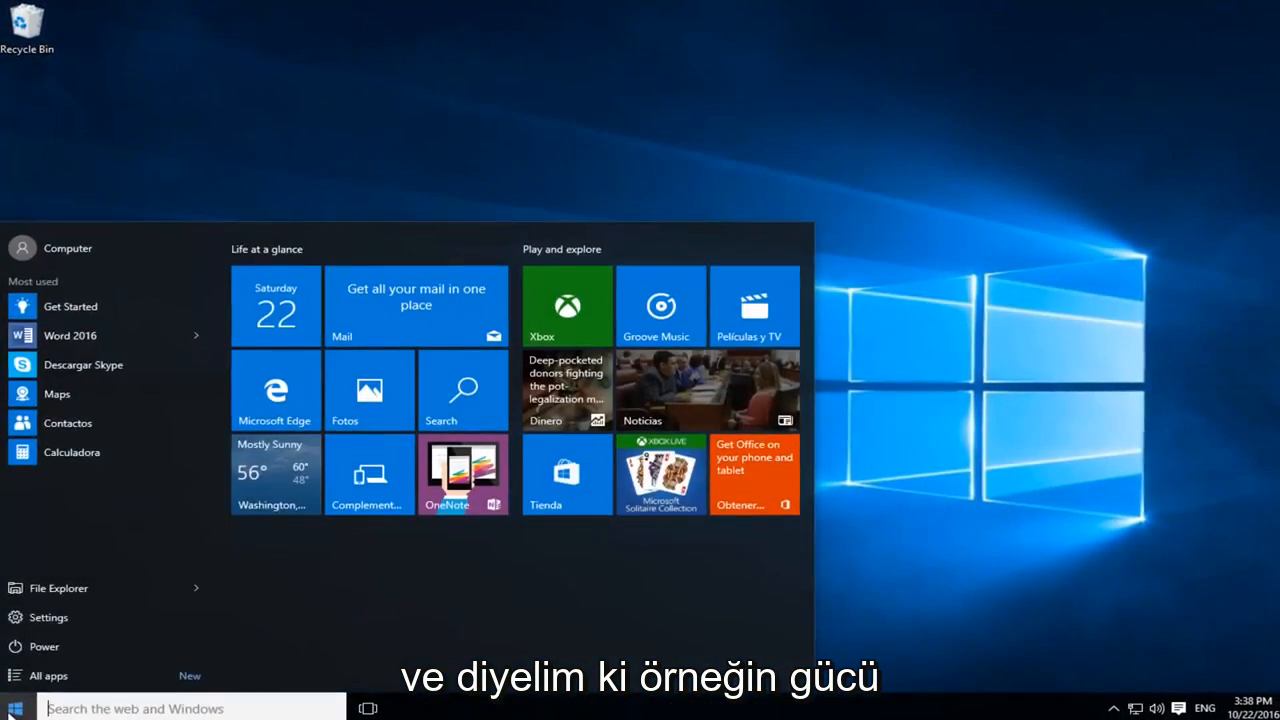
Put the PC to sleep from the Start menu's Power options, then wake to the desktop
left_click(42, 646)
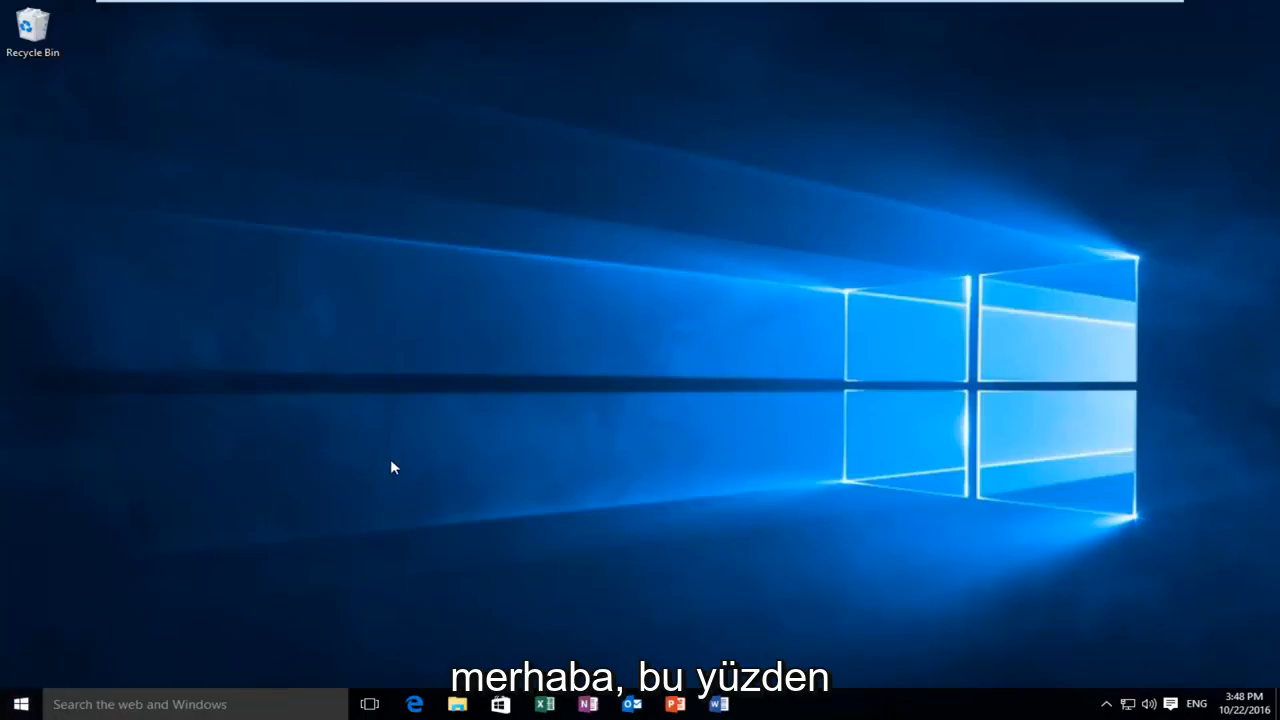
mouse_move(336, 384)
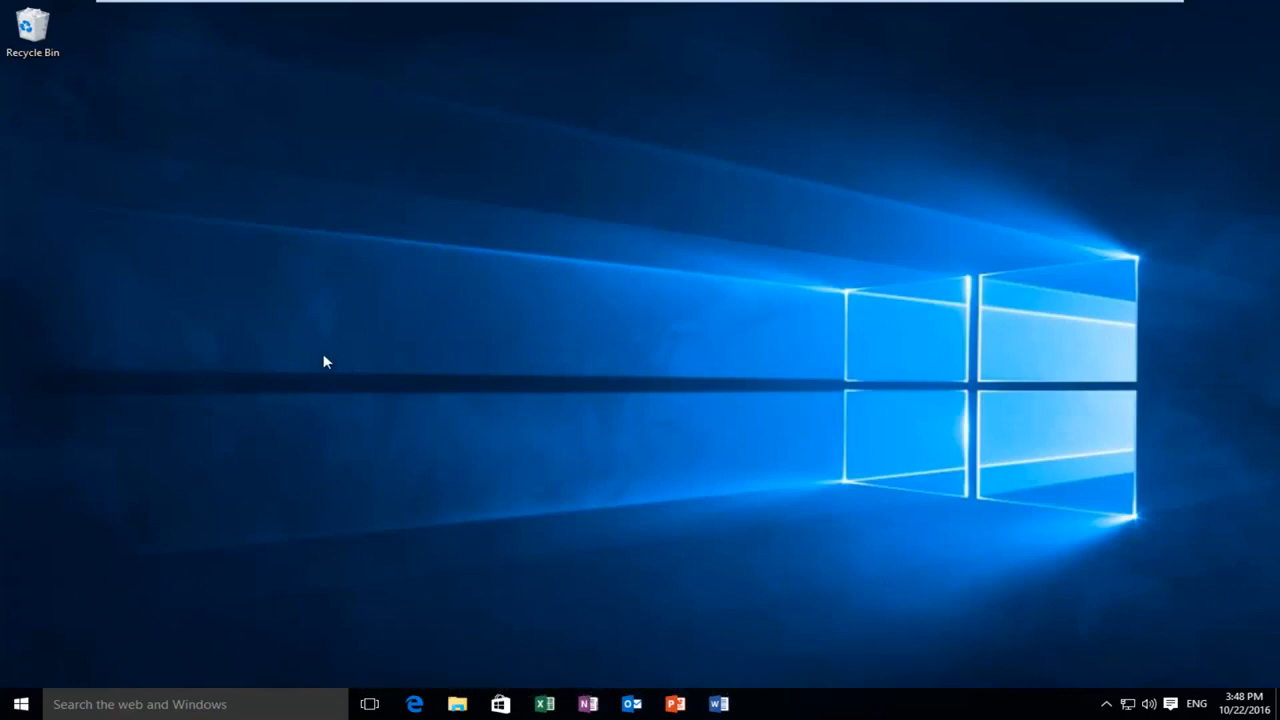
mouse_move(640, 398)
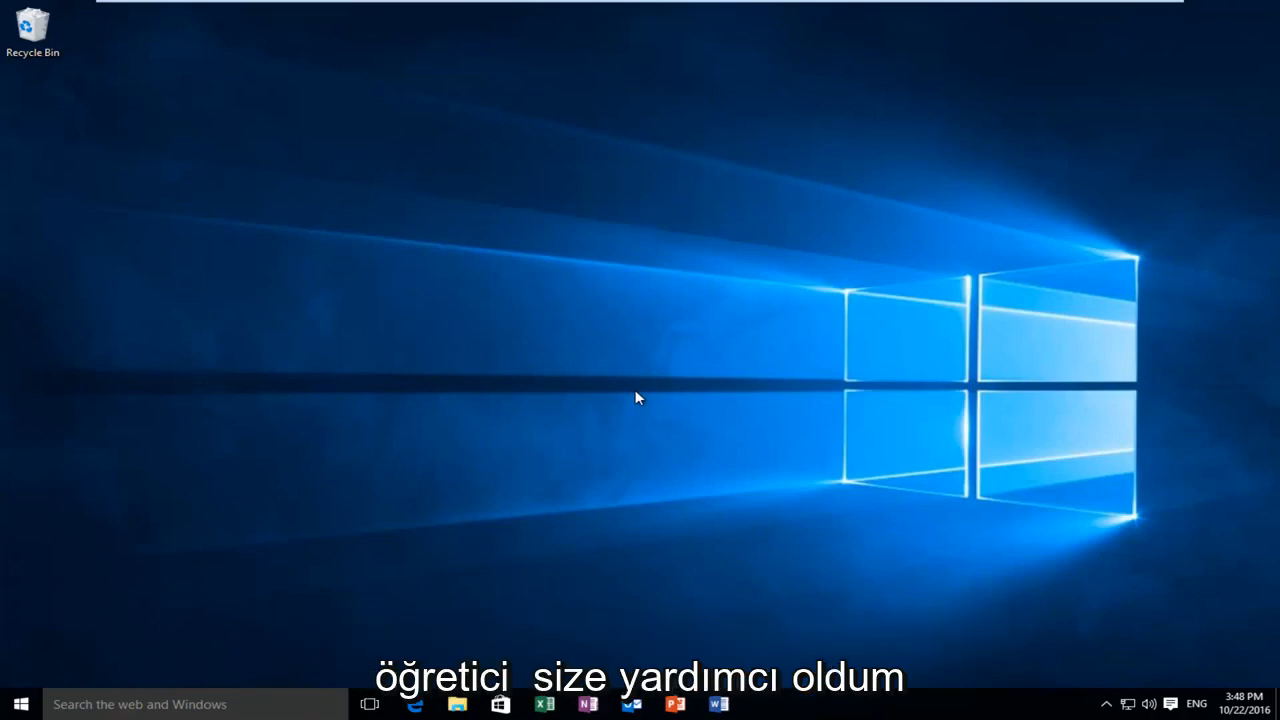
mouse_move(622, 400)
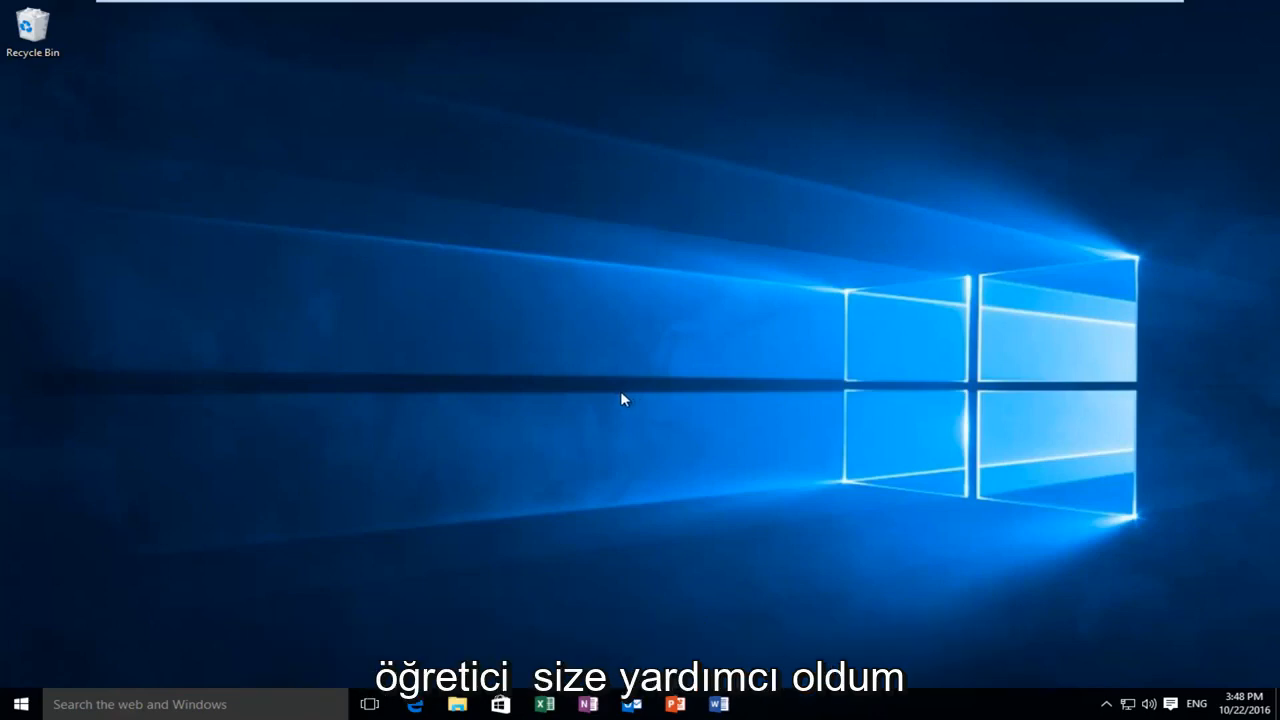